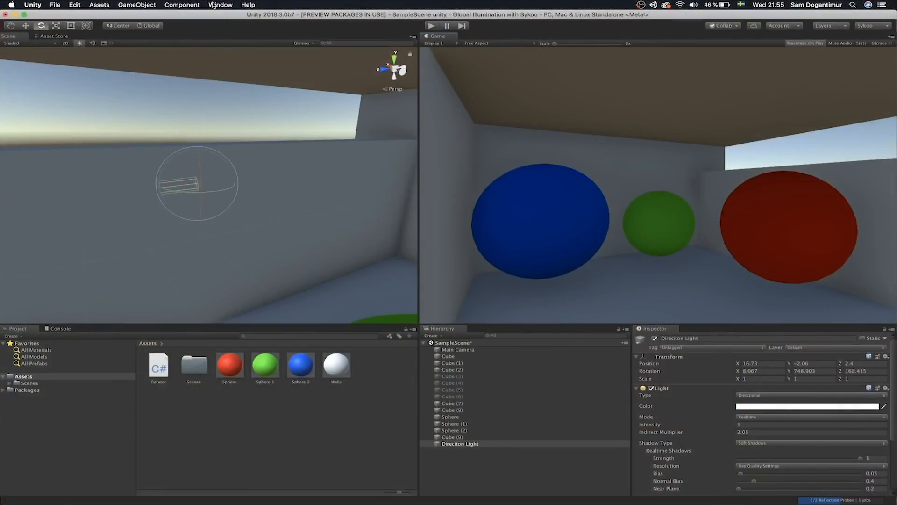
- Open the Window menu and hover Rendering to reveal Lighting Settings
left_click(220, 5)
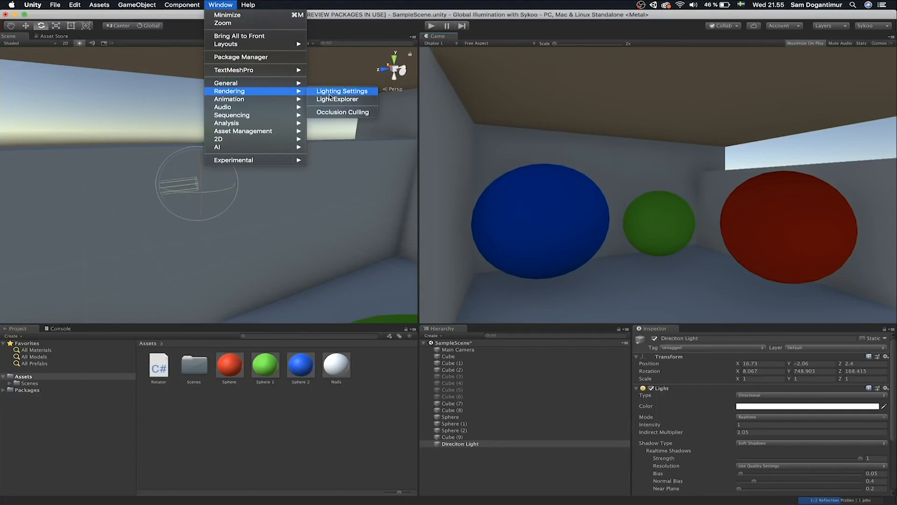
- Open Window > Rendering > Lighting Settings for the spheres room scene
left_click(341, 92)
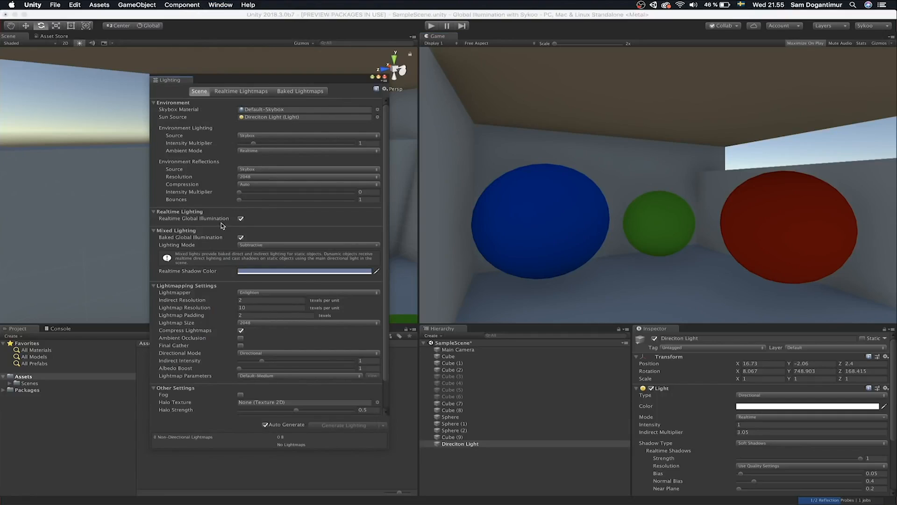
mouse_move(206, 240)
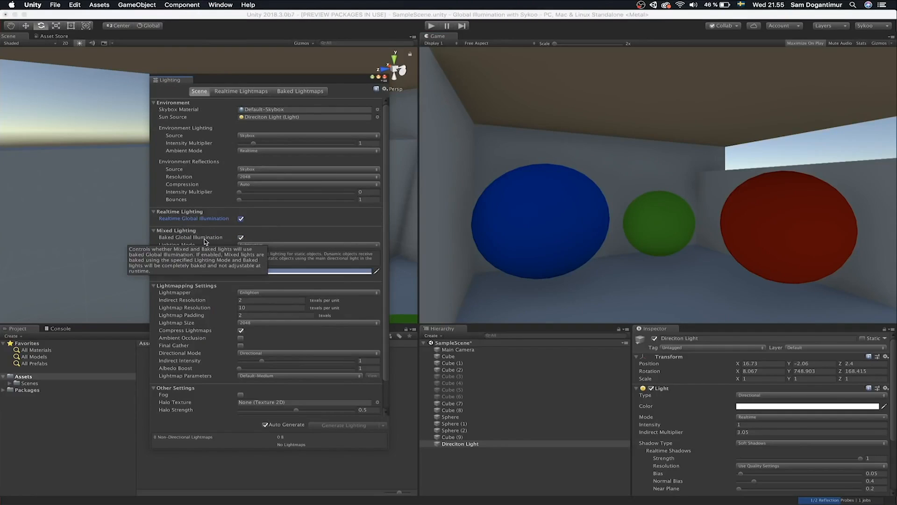
mouse_move(369, 252)
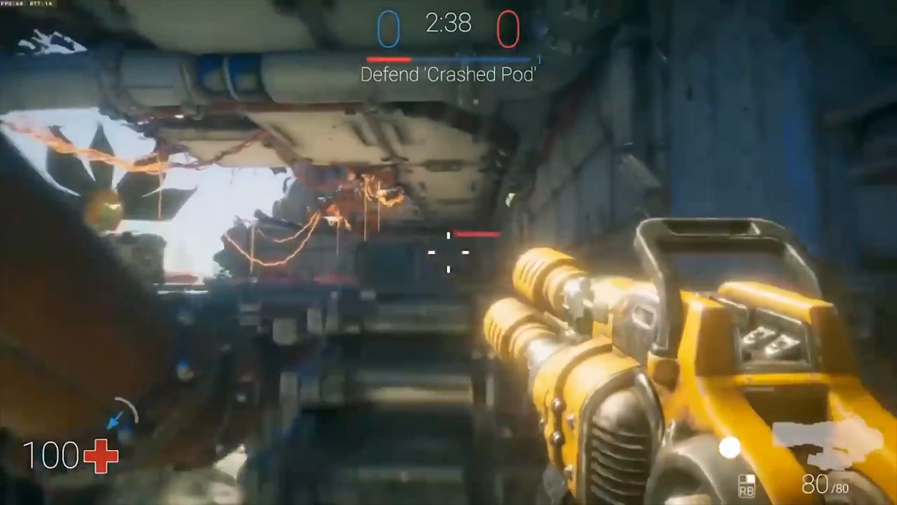
- Move the player in Play mode to the alien plants beside the crashed pod
left_click(449, 252)
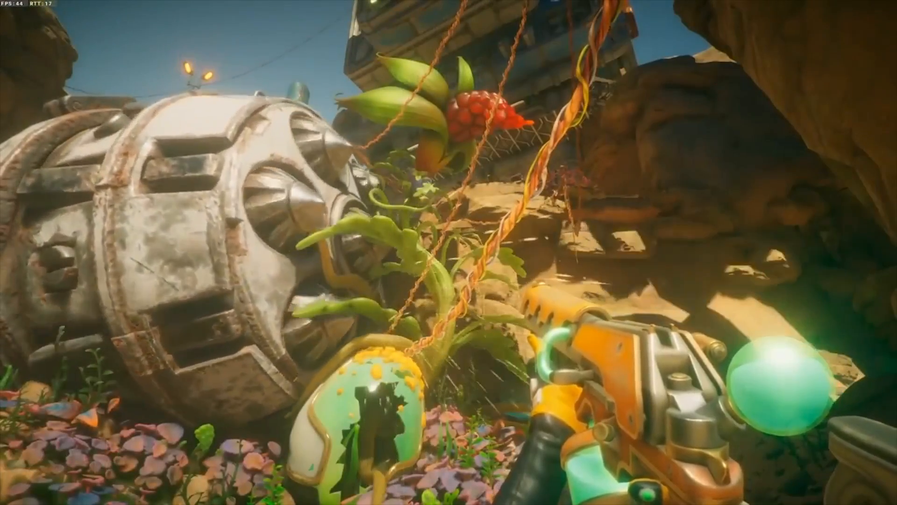
mouse_move(448, 253)
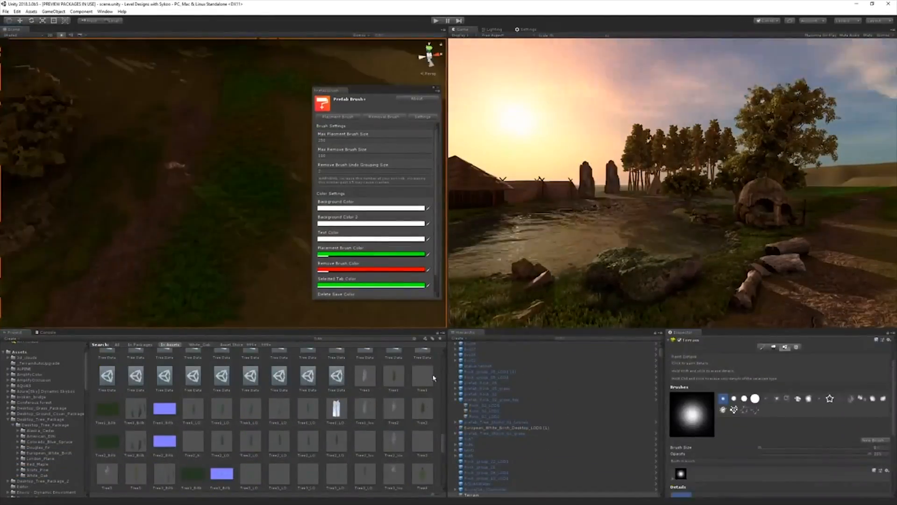
- Show the Prefab Brush+ Settings tab with brush sizes and colour settings
left_click(337, 117)
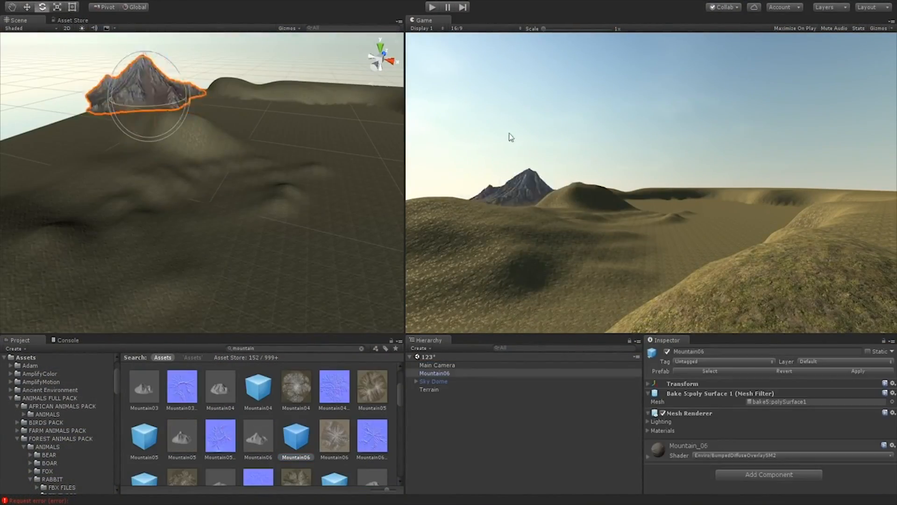
- Drag the Mountain06 prefab onto the terrain beyond the desert hills
left_click(429, 397)
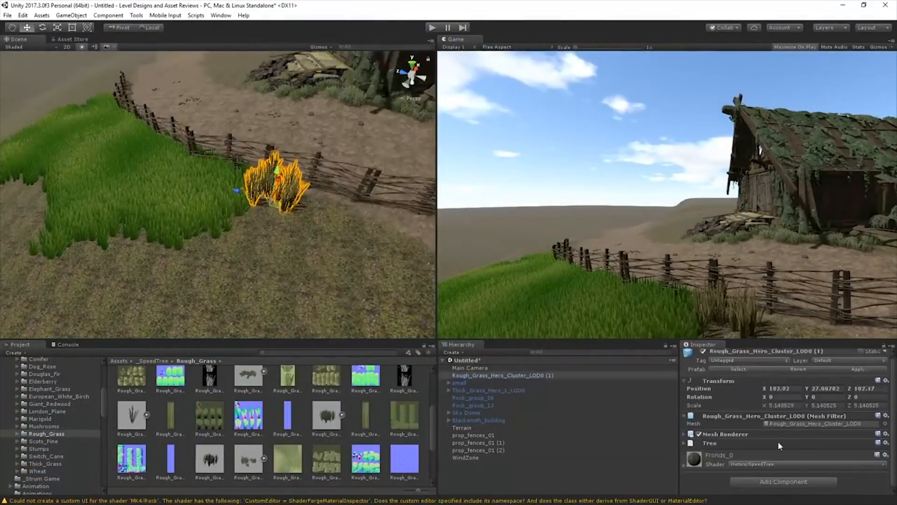
- Play the village scene maximized to view the mossy hut, fence and flowering grass
left_click(466, 457)
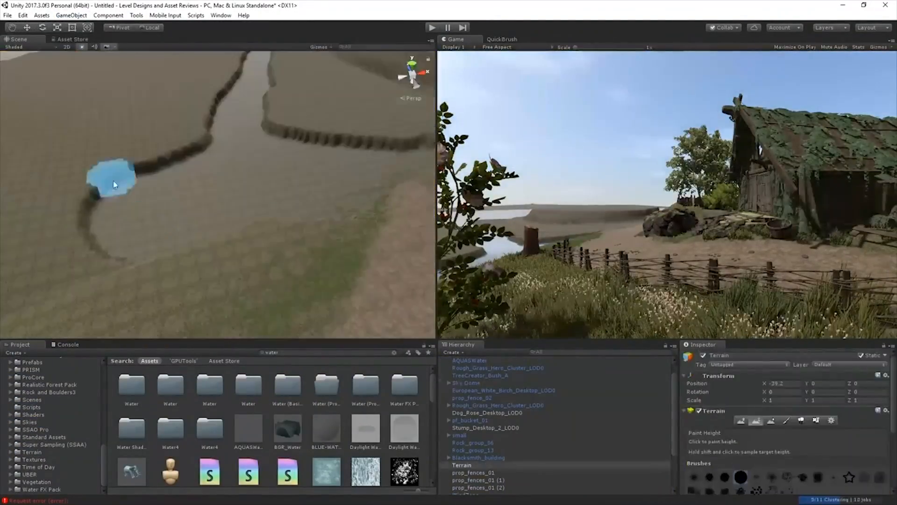
left_click(431, 28)
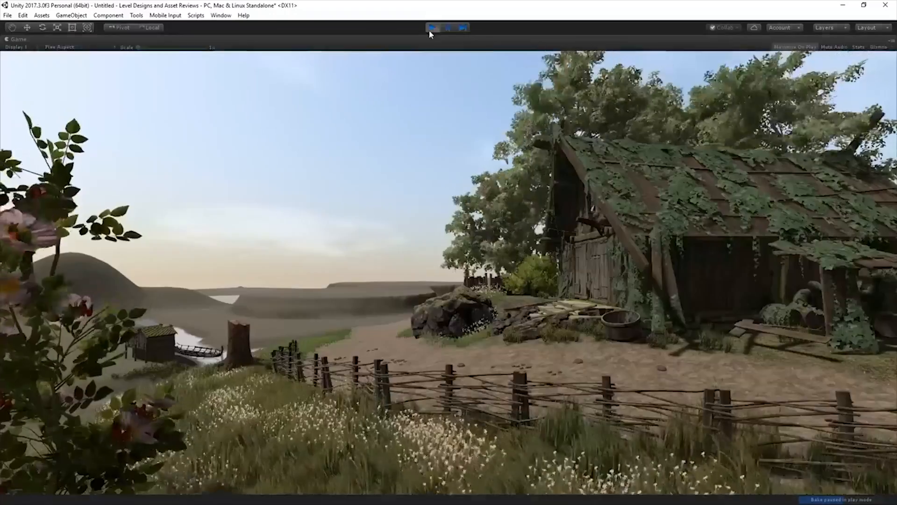